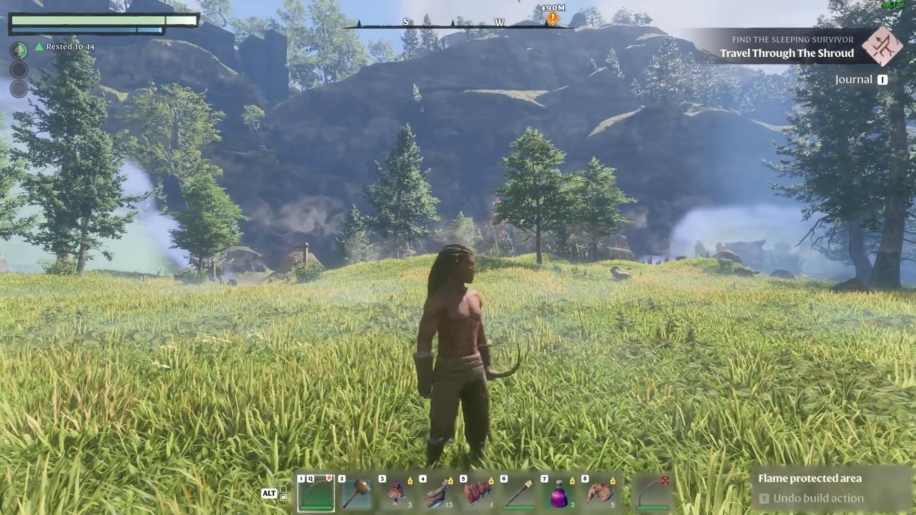
# Step: Switch the Enshrouded (US East) server's Running toggle off to stop it
pyautogui.press('w')
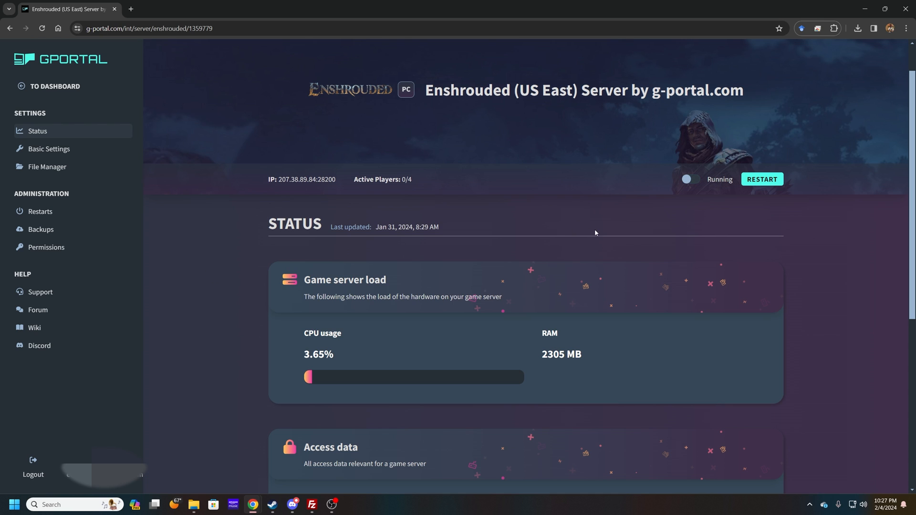
pyautogui.click(687, 179)
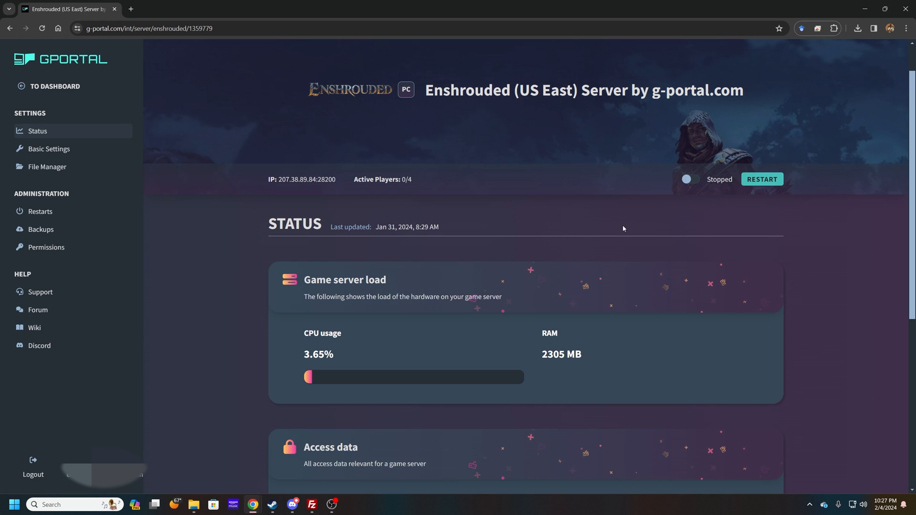
pyautogui.moveTo(603, 229)
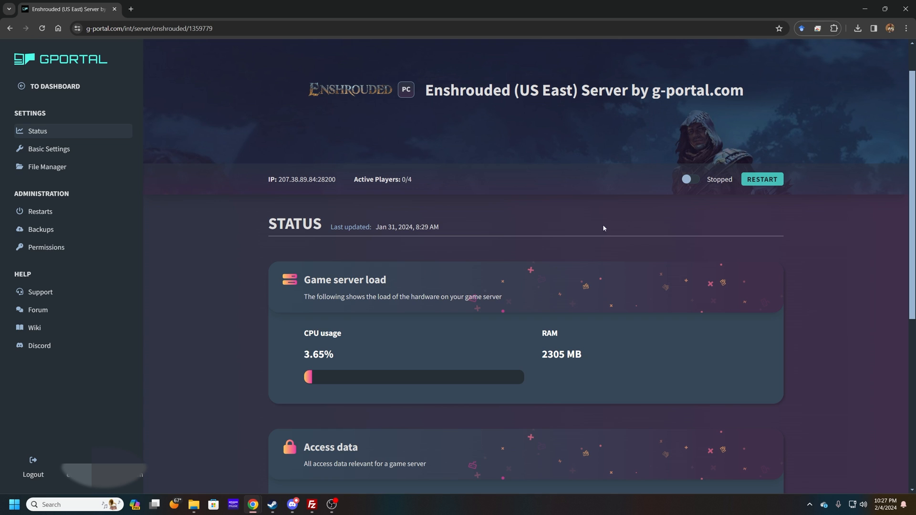
pyautogui.moveTo(203, 239)
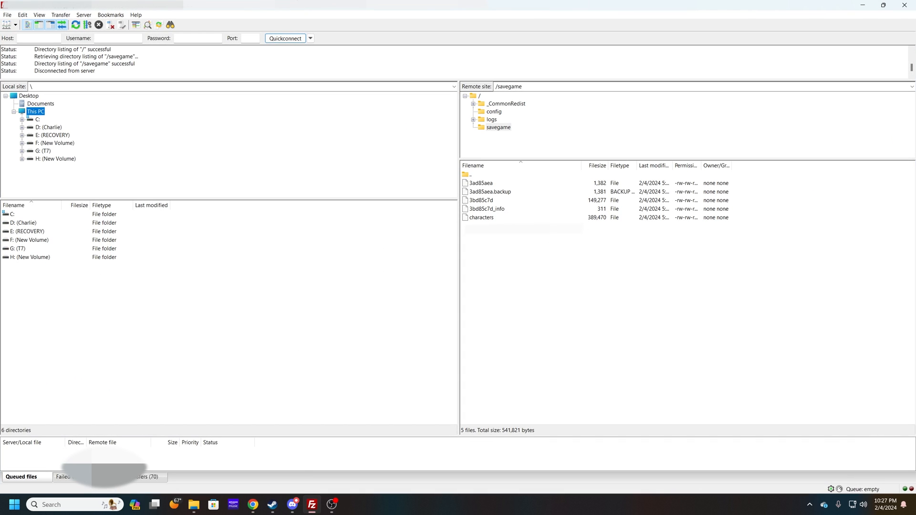
# Step: Connect to the saved 'Enshrouded US' site from the Site Manager, opening it in a new tab
pyautogui.click(7, 15)
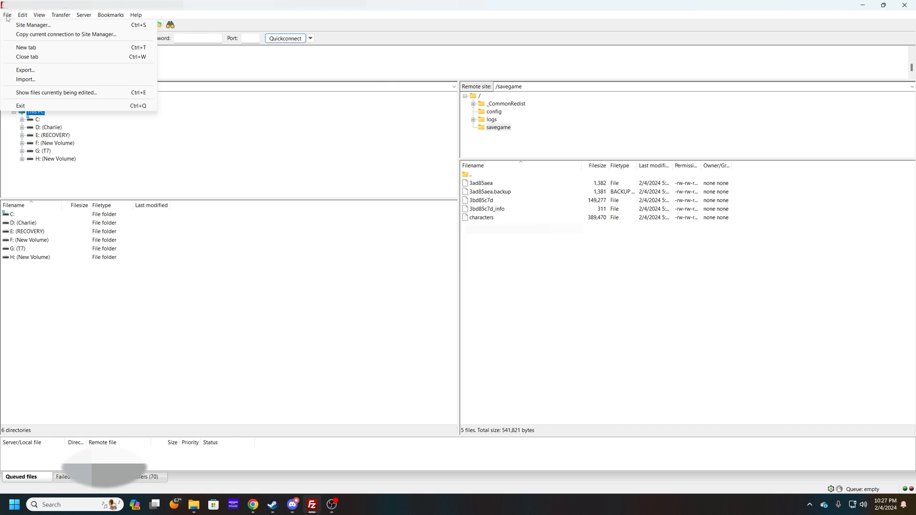
pyautogui.click(33, 25)
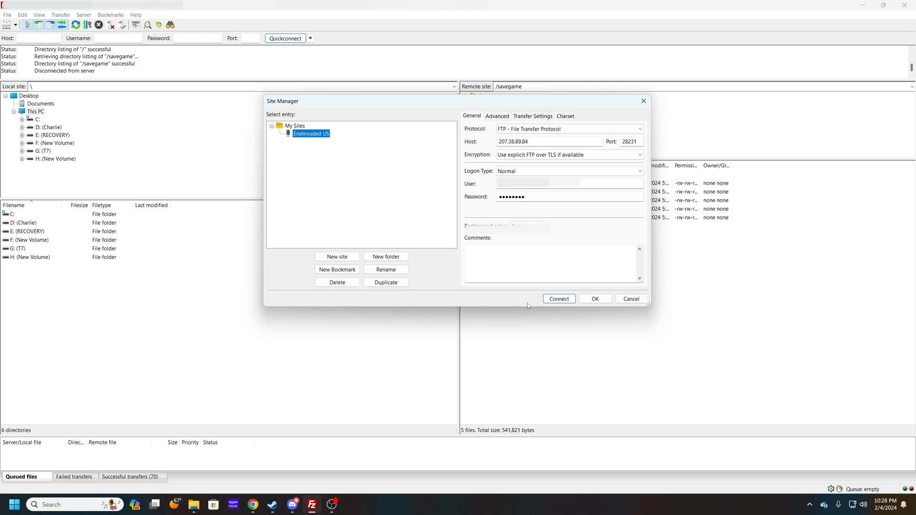
pyautogui.click(558, 298)
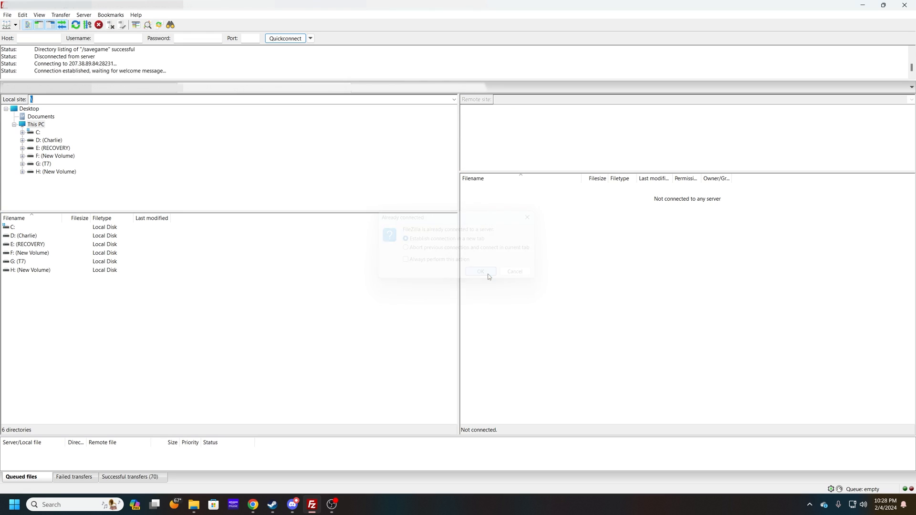
pyautogui.click(480, 271)
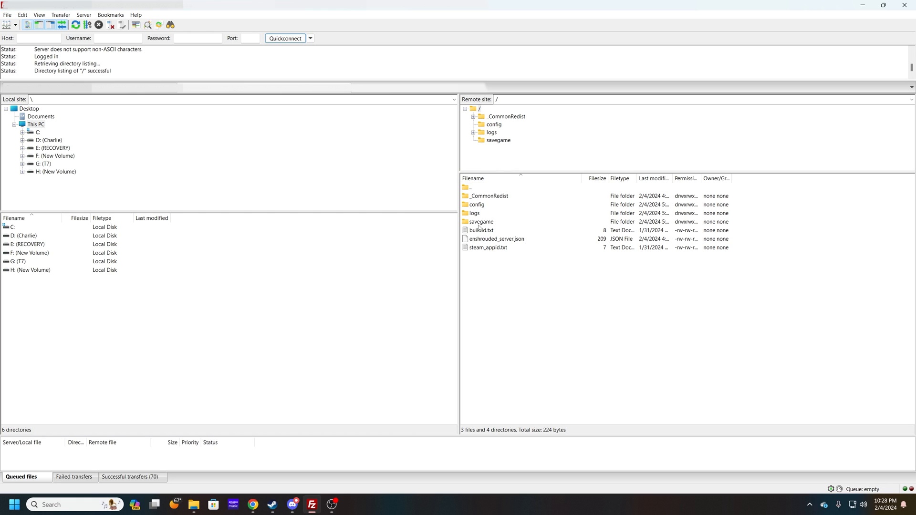
# Step: Open the remote savegame folder and delete its five save files
pyautogui.doubleClick(481, 222)
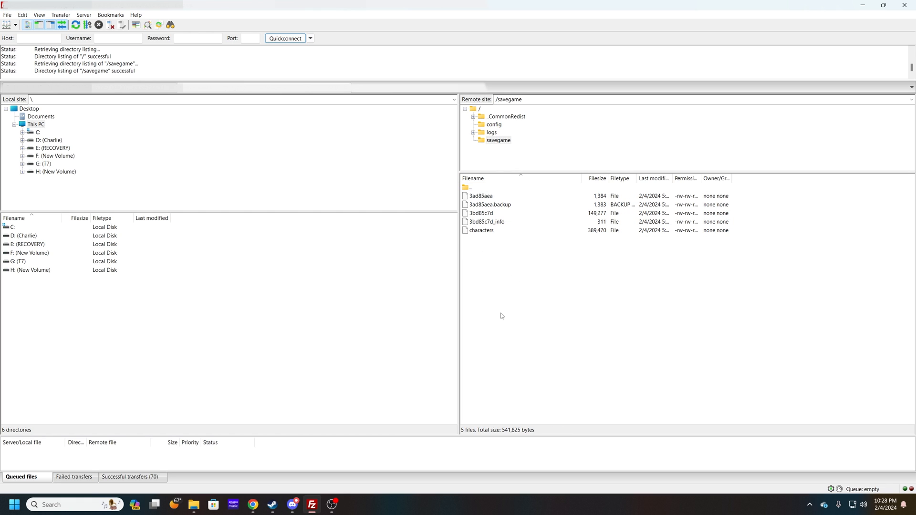
pyautogui.click(481, 196)
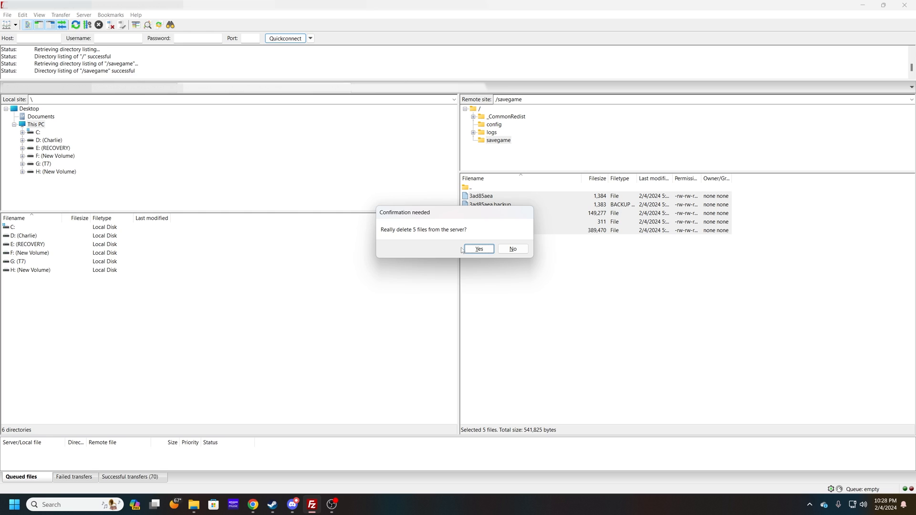
pyautogui.click(478, 249)
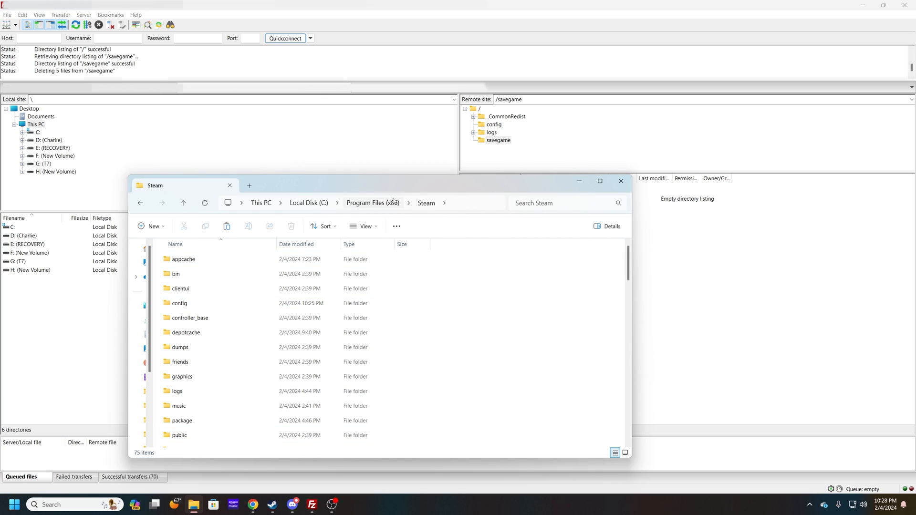
# Step: Maximize File Explorer and open Steam's userdata account folder
pyautogui.click(599, 181)
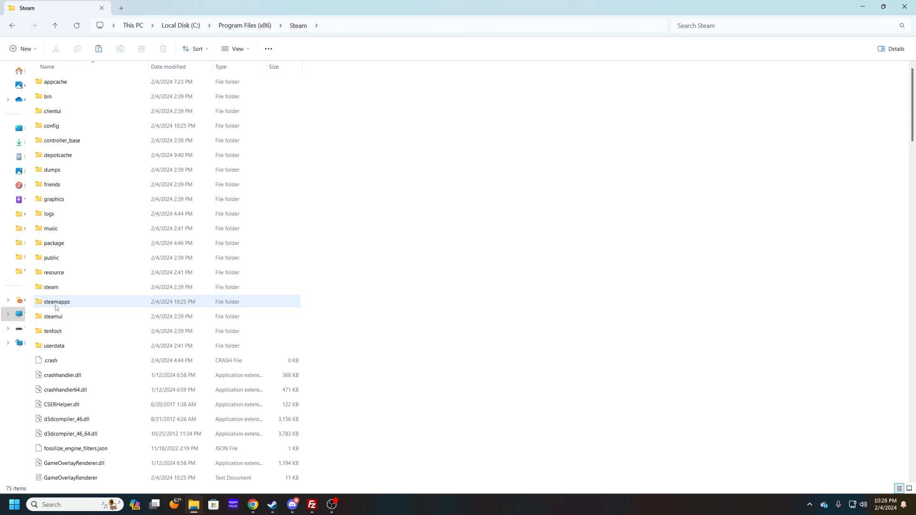
pyautogui.click(55, 346)
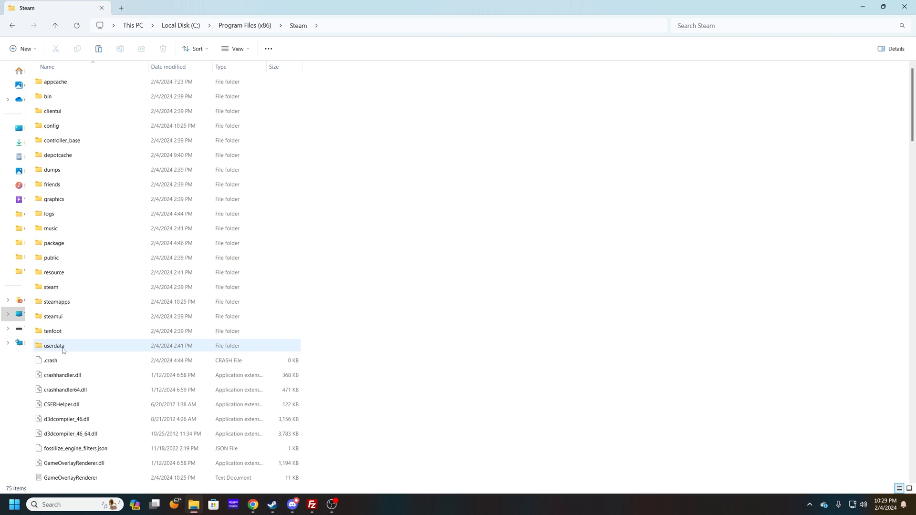
pyautogui.doubleClick(55, 346)
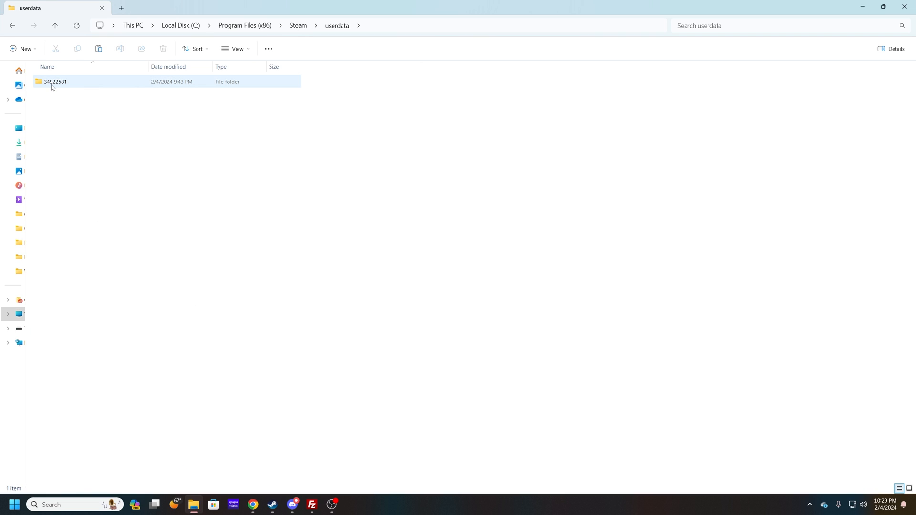
pyautogui.doubleClick(55, 82)
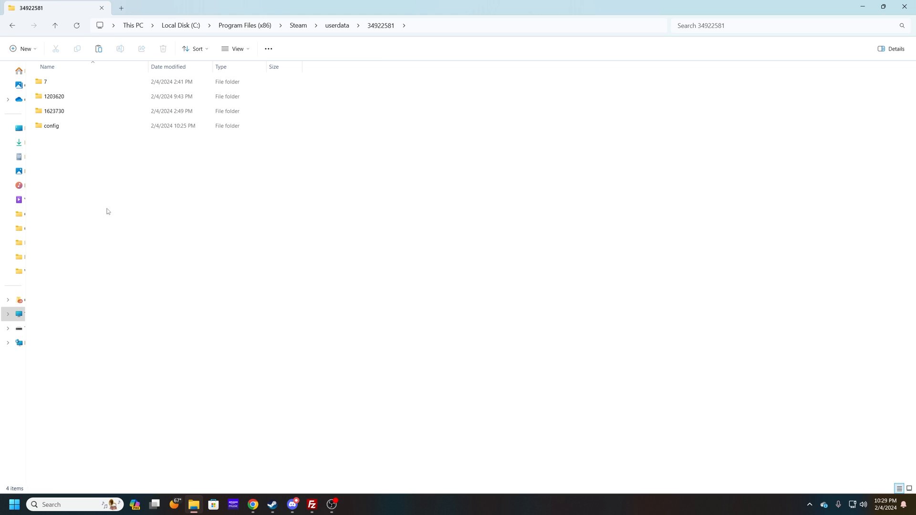
# Step: Open the 1203620 game folder and its remote save folder
pyautogui.click(54, 97)
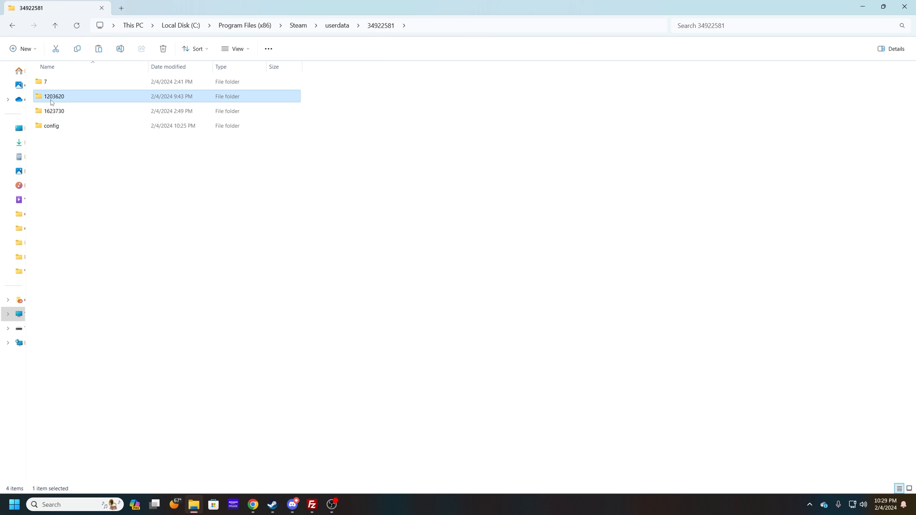
pyautogui.doubleClick(55, 96)
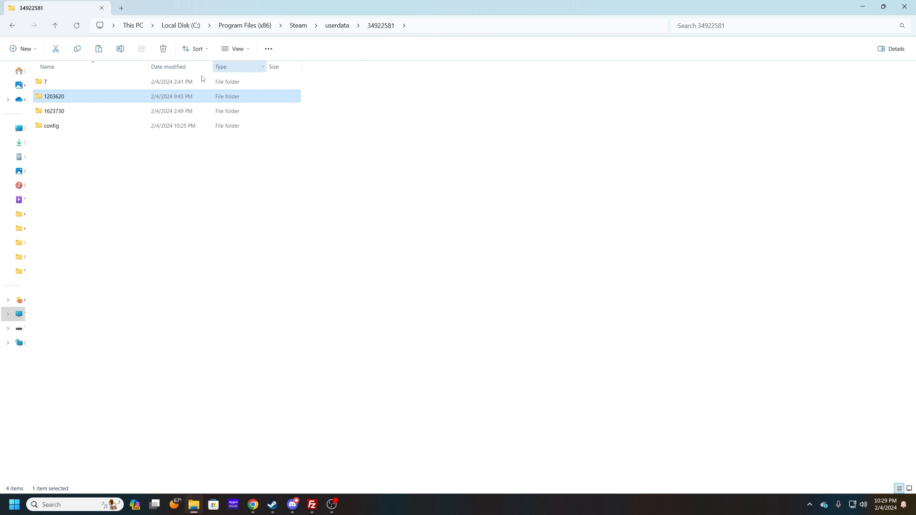
pyautogui.doubleClick(55, 97)
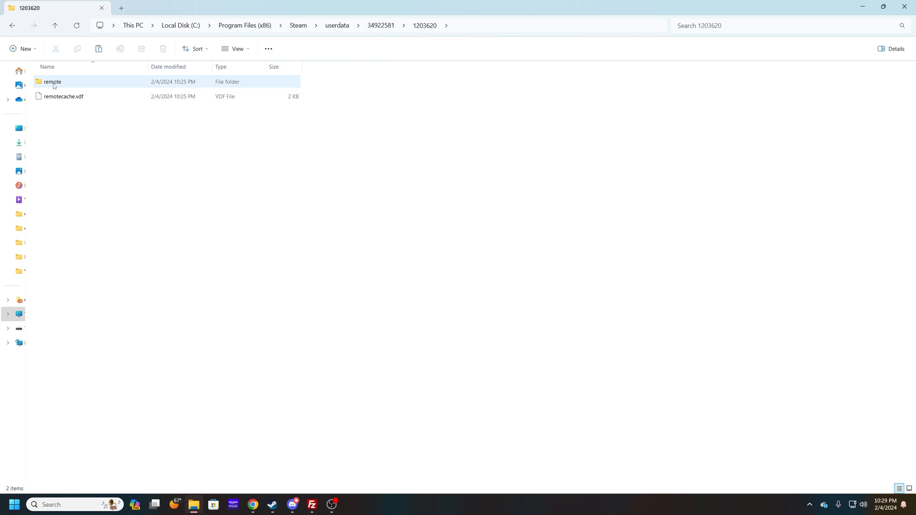
pyautogui.doubleClick(52, 82)
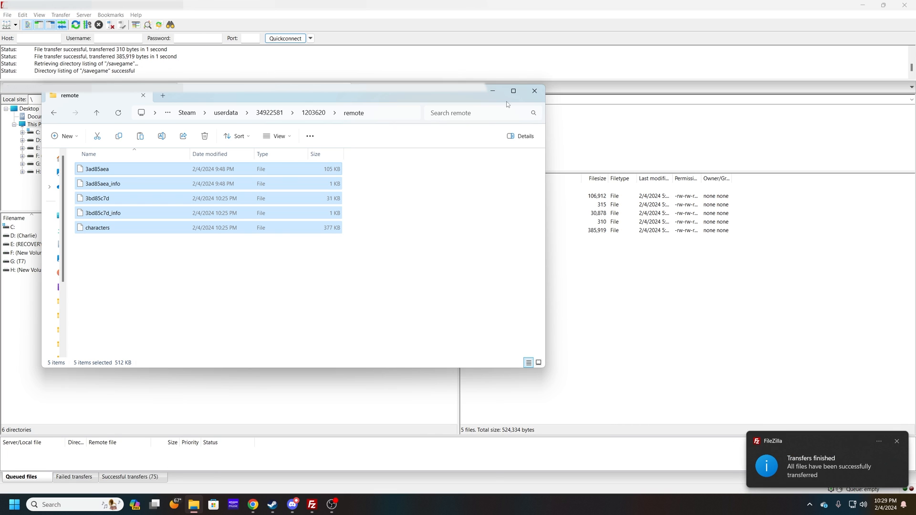
pyautogui.moveTo(645, 291)
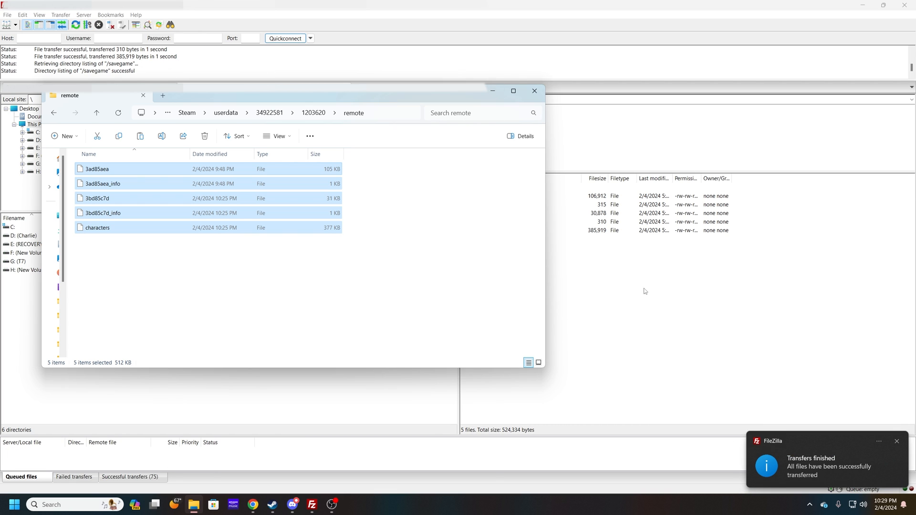